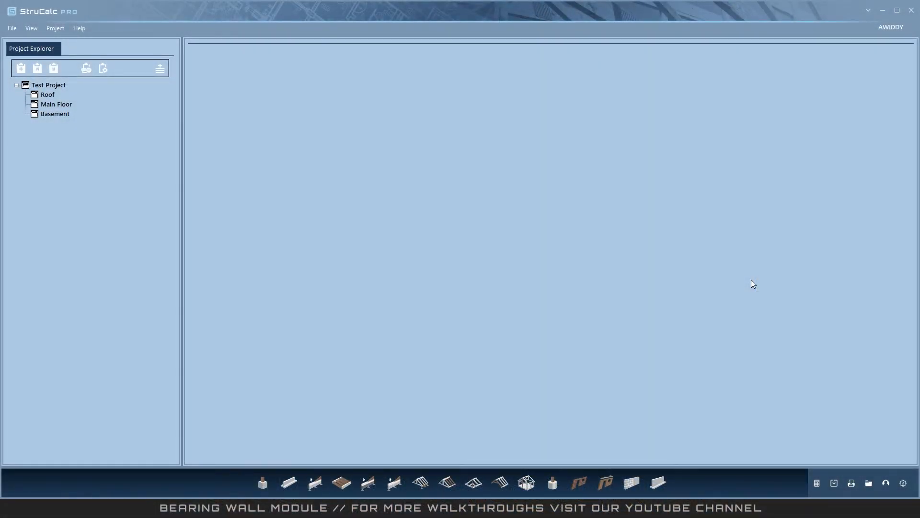
Add a Bearing Wall module to the project, keeping the default name New Bearing Wall.
{"action": "left_click", "coordinate": [631, 482]}
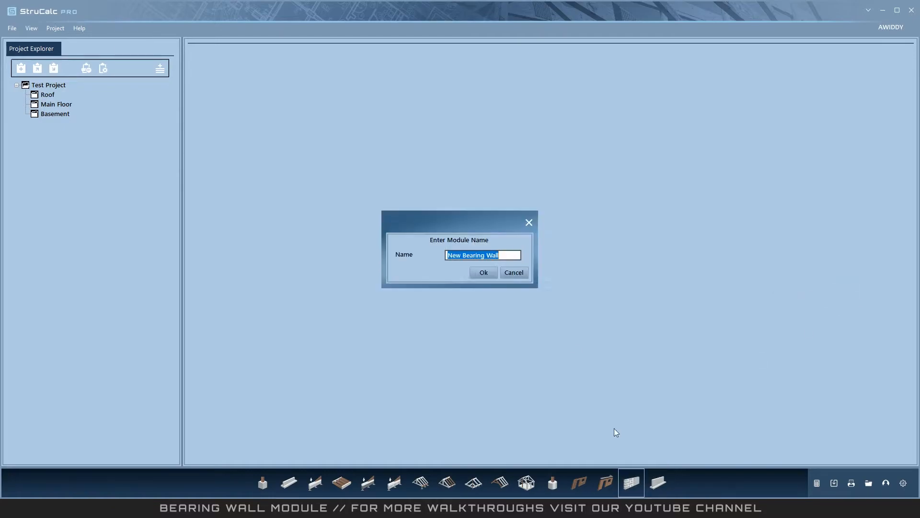
{"action": "left_click", "coordinate": [483, 271]}
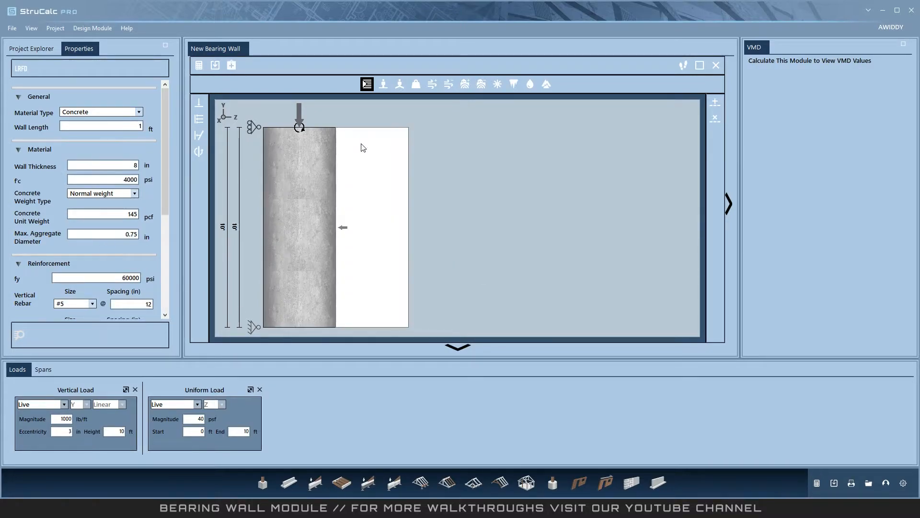
{"action": "mouse_move", "coordinate": [359, 175]}
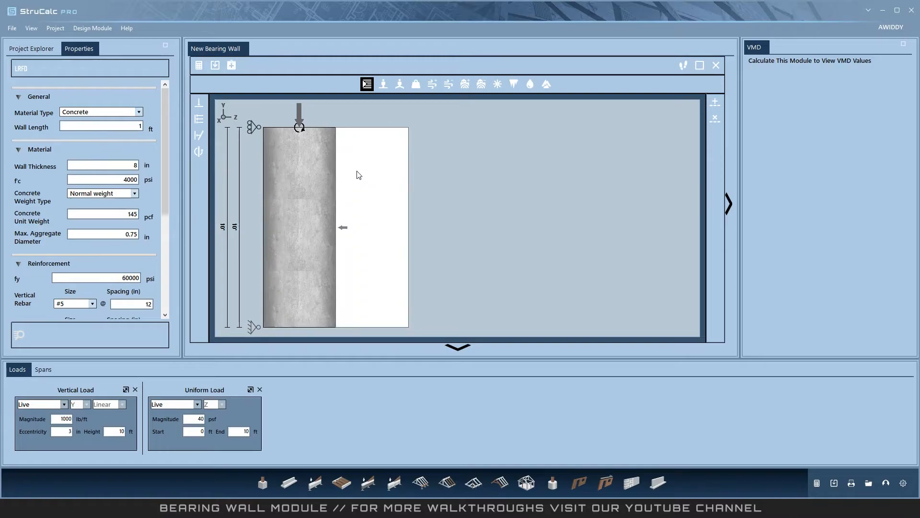
{"action": "left_click", "coordinate": [172, 404]}
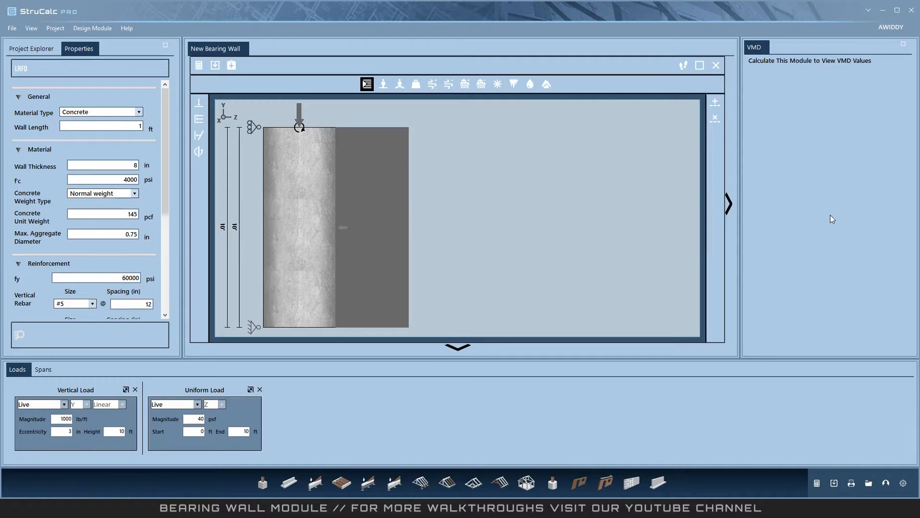
{"action": "mouse_move", "coordinate": [524, 163]}
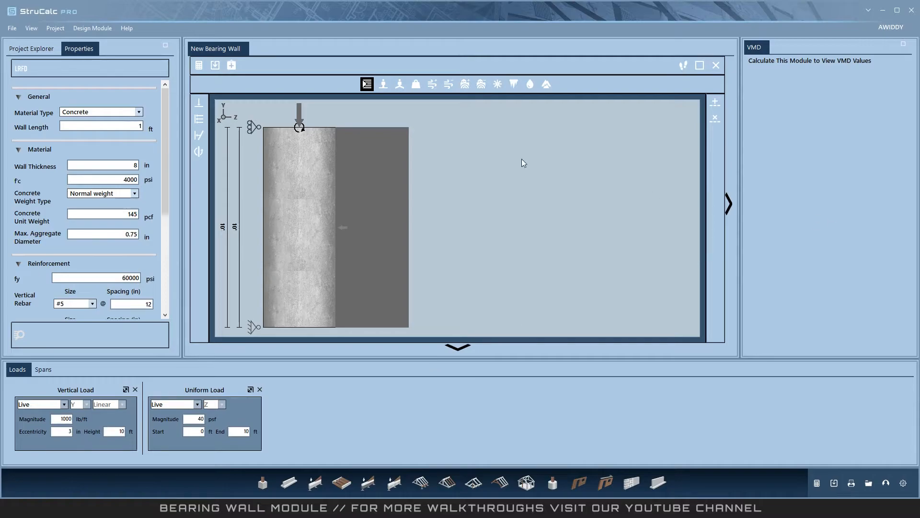
{"action": "mouse_move", "coordinate": [20, 68]}
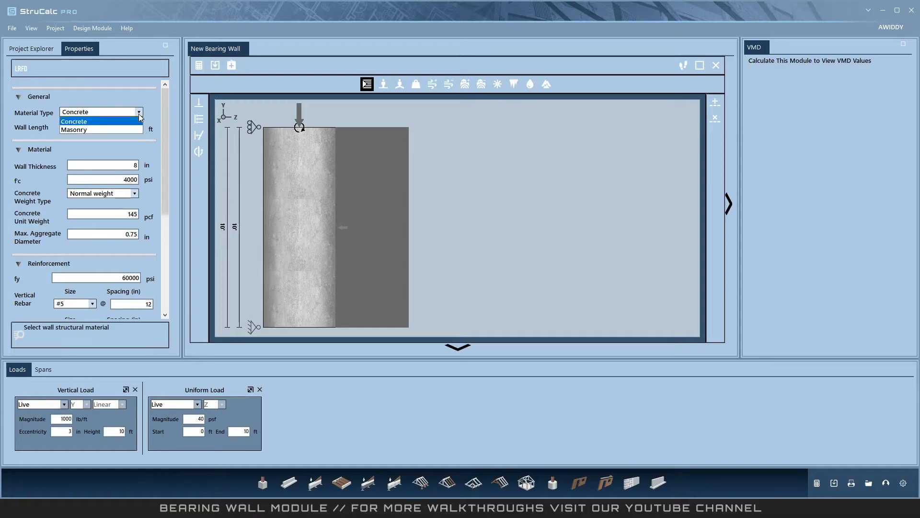
{"action": "left_click", "coordinate": [74, 121]}
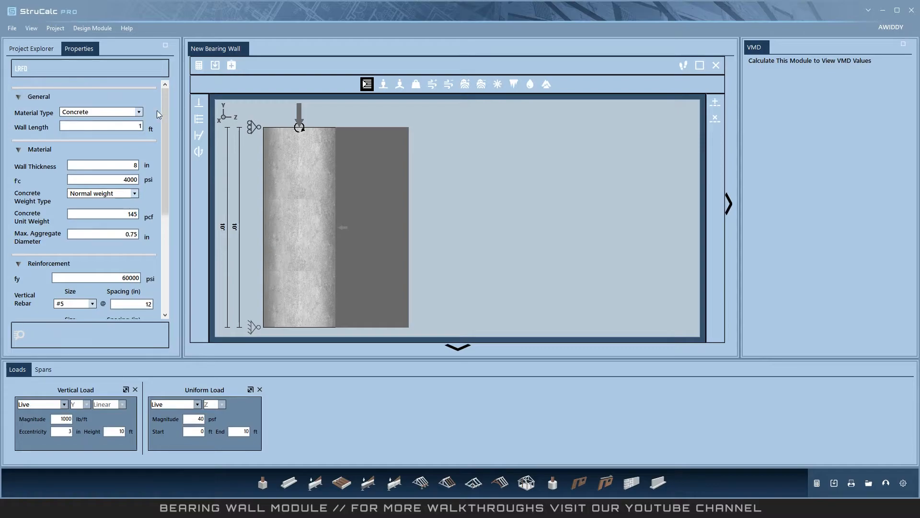
{"action": "left_click", "coordinate": [100, 127]}
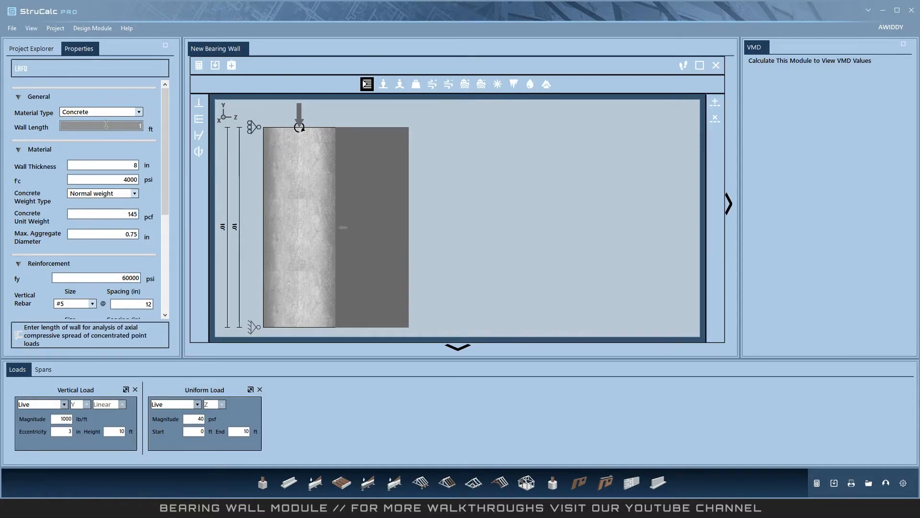
{"action": "left_click", "coordinate": [103, 165]}
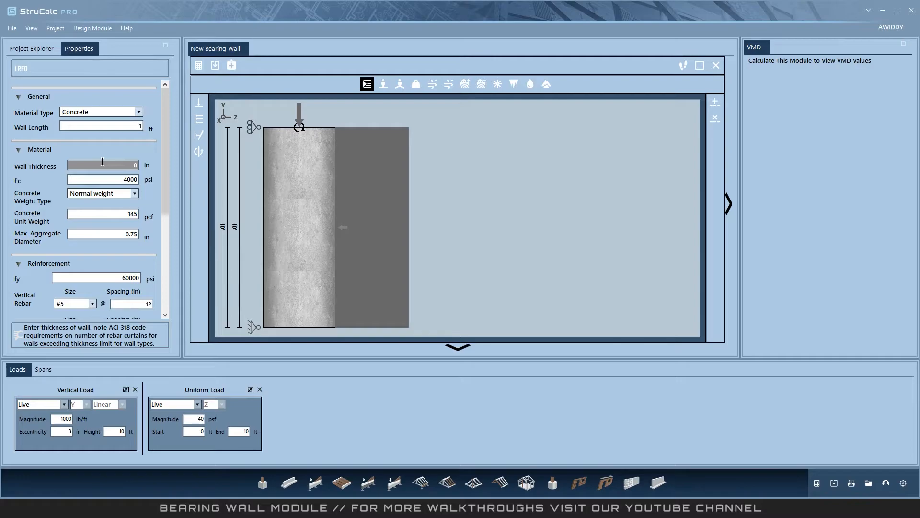
{"action": "left_click", "coordinate": [102, 180]}
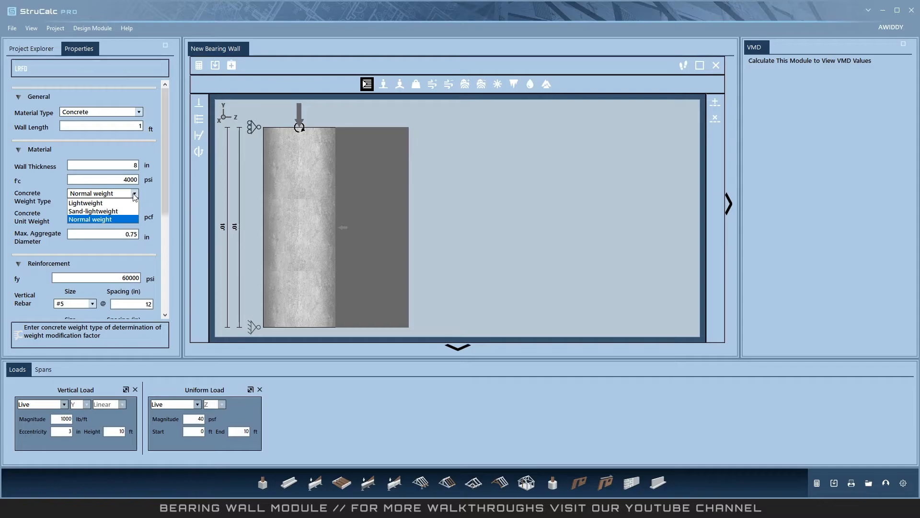
{"action": "left_click", "coordinate": [89, 219]}
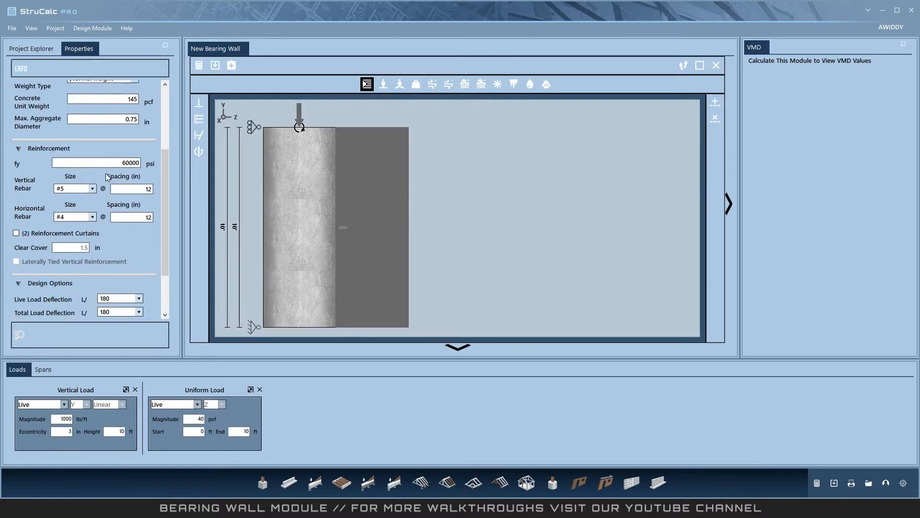
Enable two reinforcement curtains with 1.5 in clear cover in the wall's Reinforcement properties.
{"action": "left_click", "coordinate": [94, 163]}
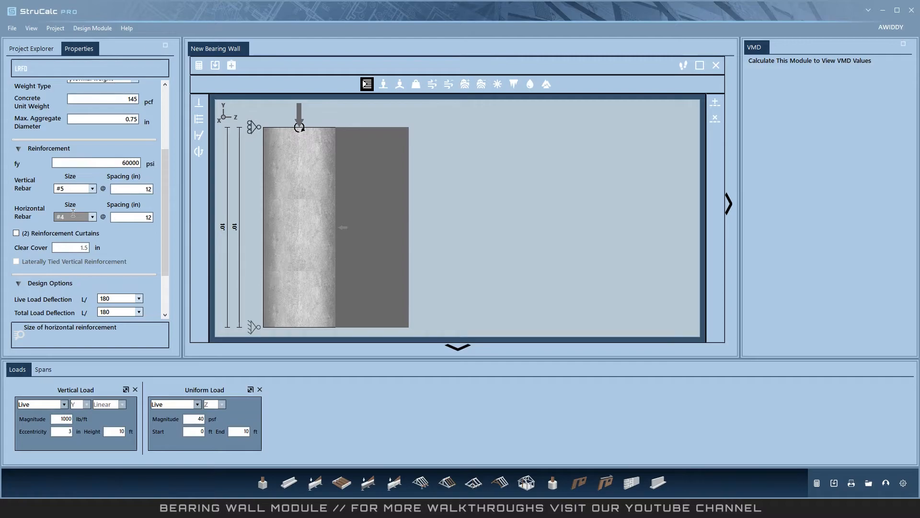
{"action": "left_click", "coordinate": [16, 233]}
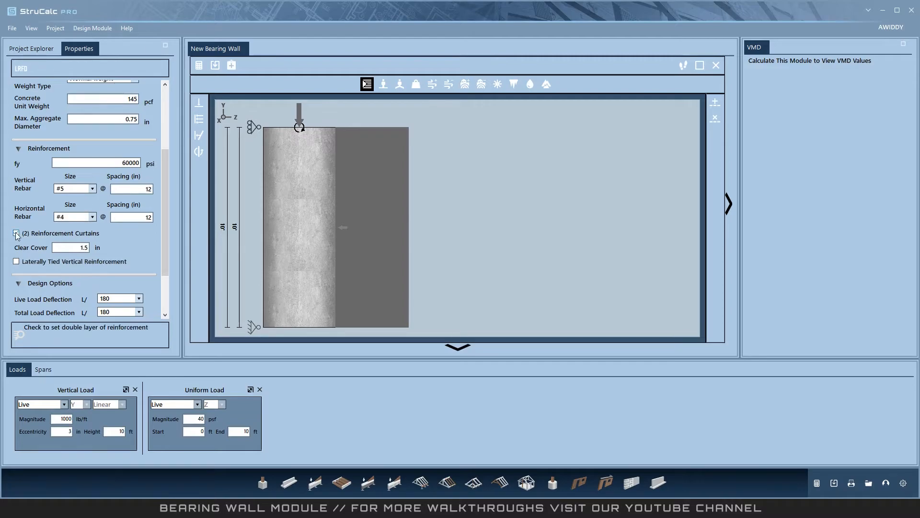
{"action": "left_click", "coordinate": [16, 233]}
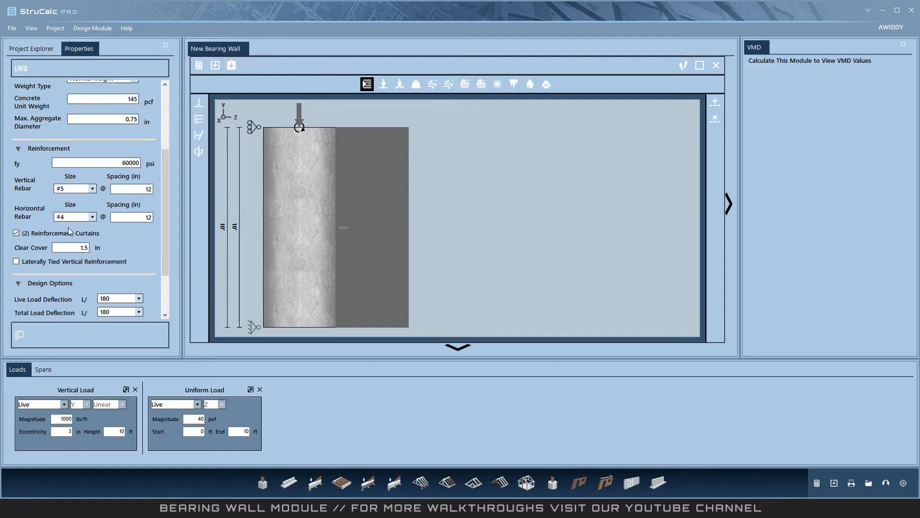
{"action": "left_click", "coordinate": [70, 248]}
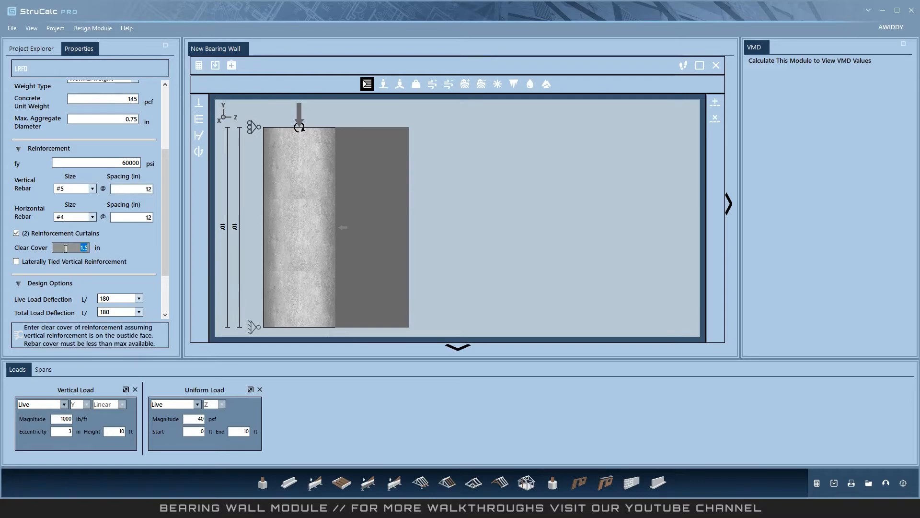
{"action": "mouse_move", "coordinate": [16, 261]}
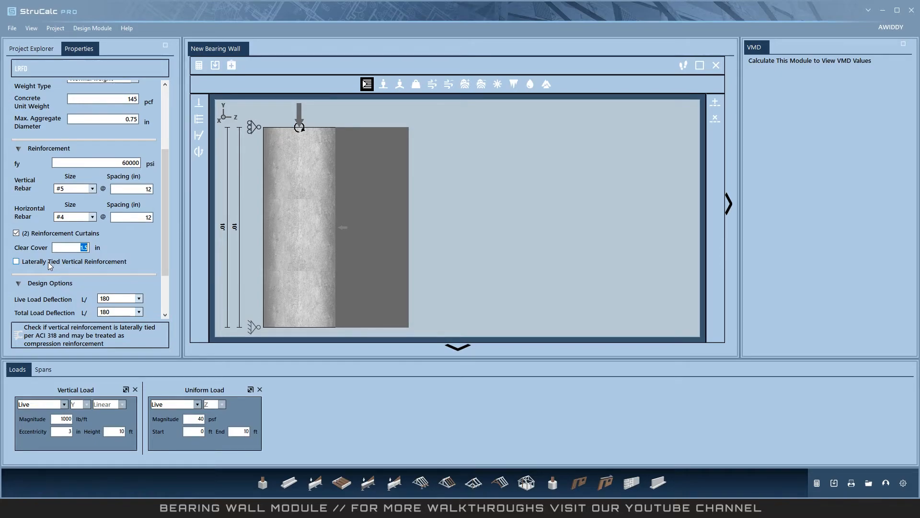
{"action": "scroll", "scroll_direction": "down", "scroll_amount": 3}
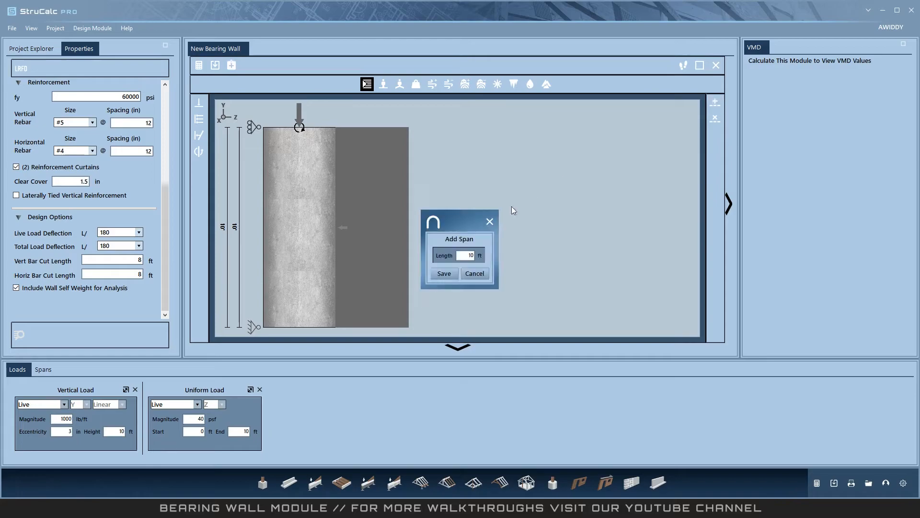
Save a second 10 ft span, giving the wall two spans and 20 ft total height.
{"action": "left_click", "coordinate": [444, 274]}
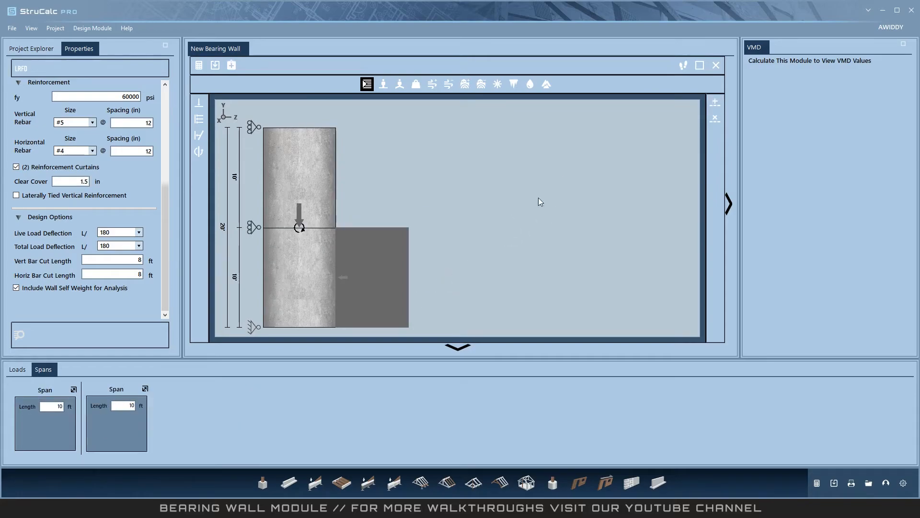
{"action": "mouse_move", "coordinate": [199, 100]}
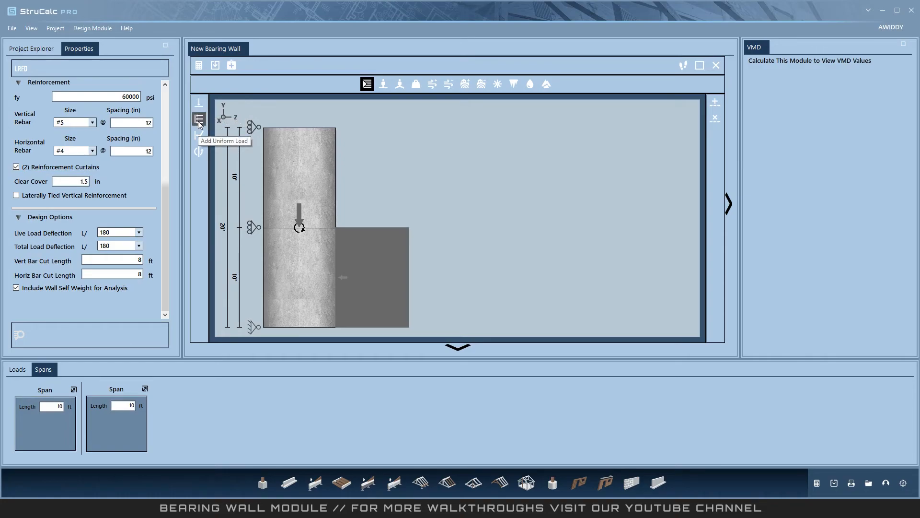
{"action": "mouse_move", "coordinate": [200, 135]}
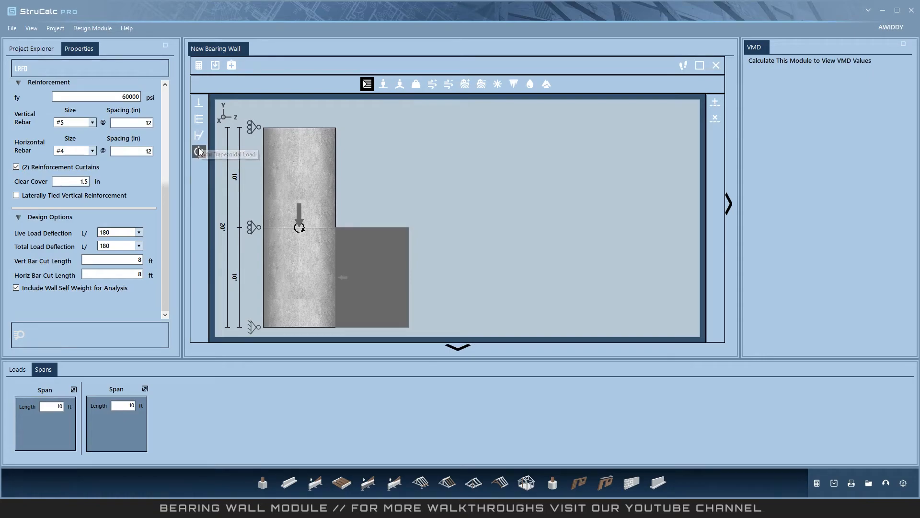
{"action": "mouse_move", "coordinate": [261, 85]}
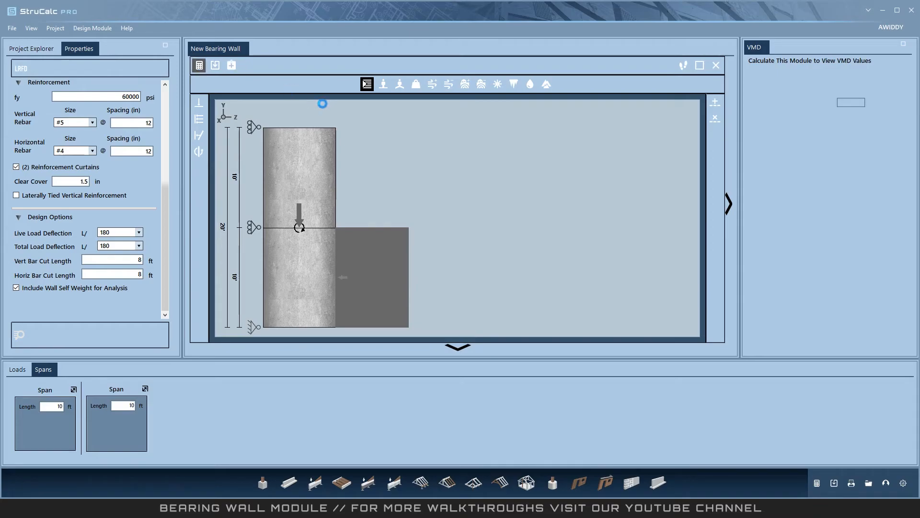
Calculate the two-span wall and view its section views and elevation/plan drawings.
{"action": "left_click", "coordinate": [198, 65]}
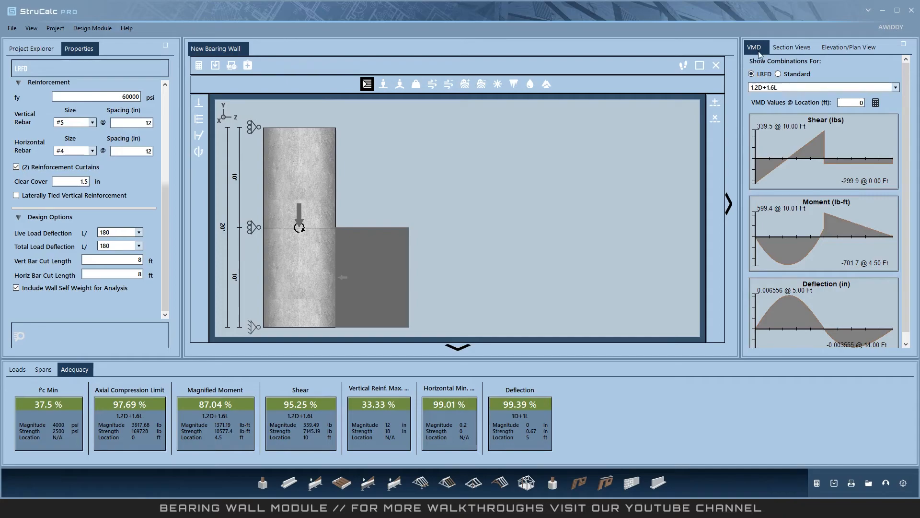
{"action": "left_click", "coordinate": [791, 47]}
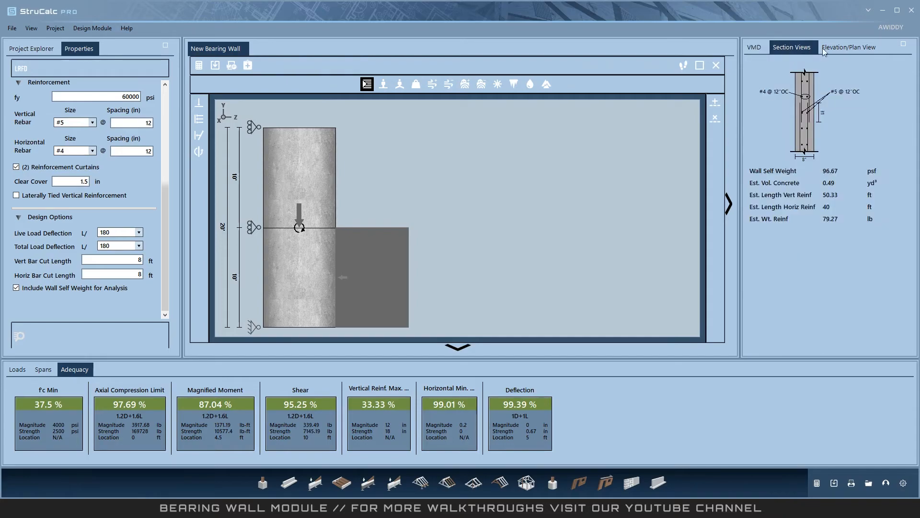
{"action": "left_click", "coordinate": [849, 47]}
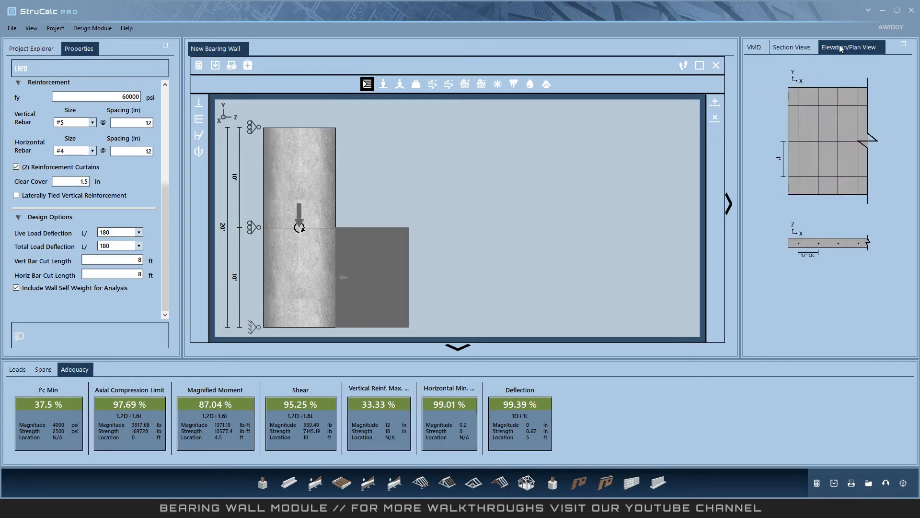
{"action": "mouse_move", "coordinate": [445, 108]}
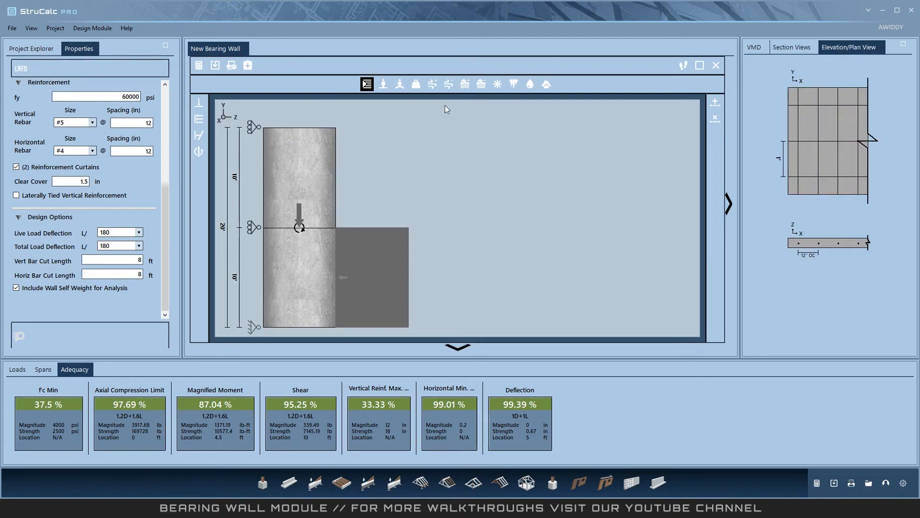
{"action": "mouse_move", "coordinate": [231, 65]}
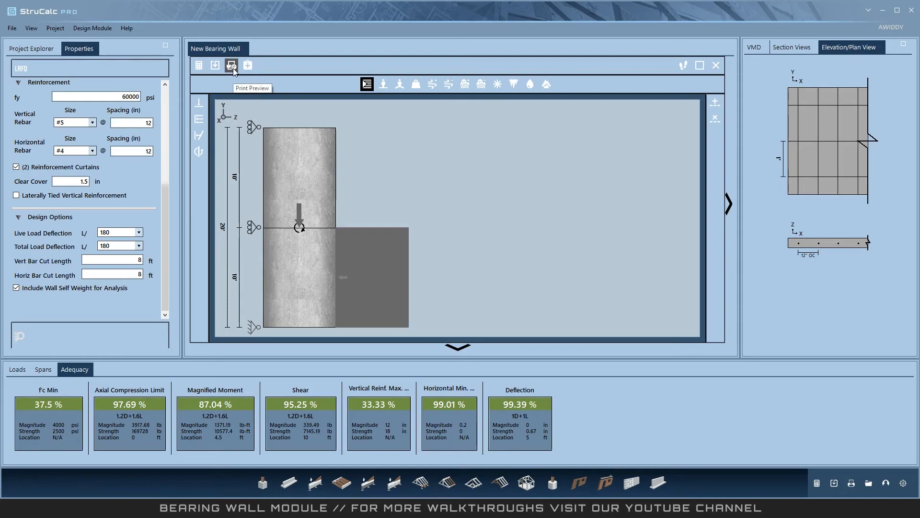
{"action": "left_click", "coordinate": [231, 64]}
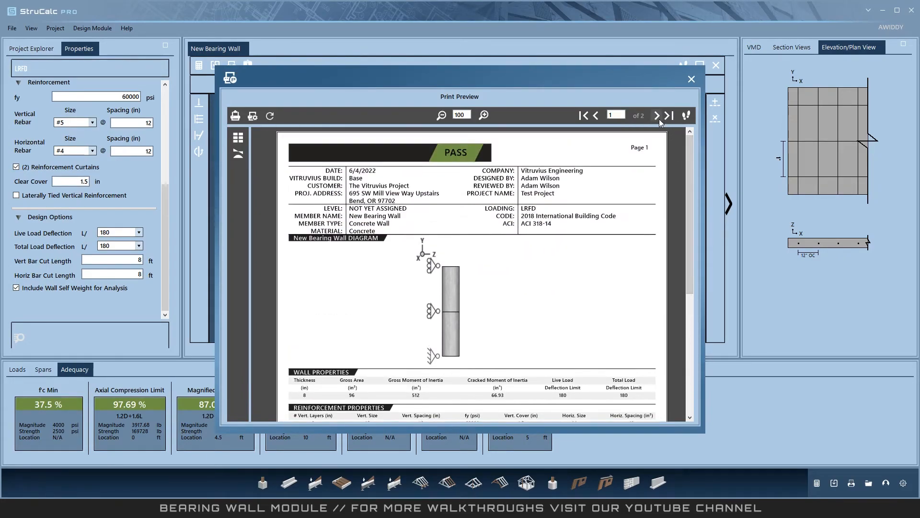
{"action": "left_click", "coordinate": [656, 115]}
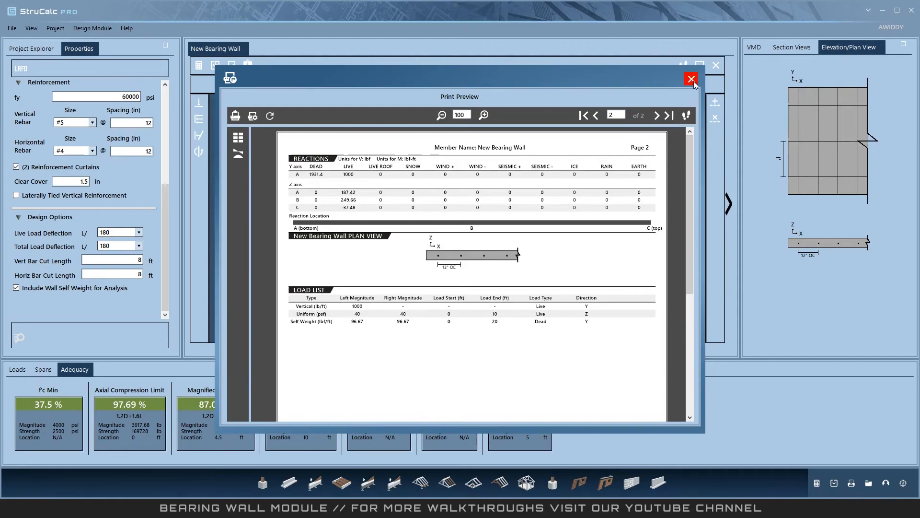
{"action": "left_click", "coordinate": [691, 79]}
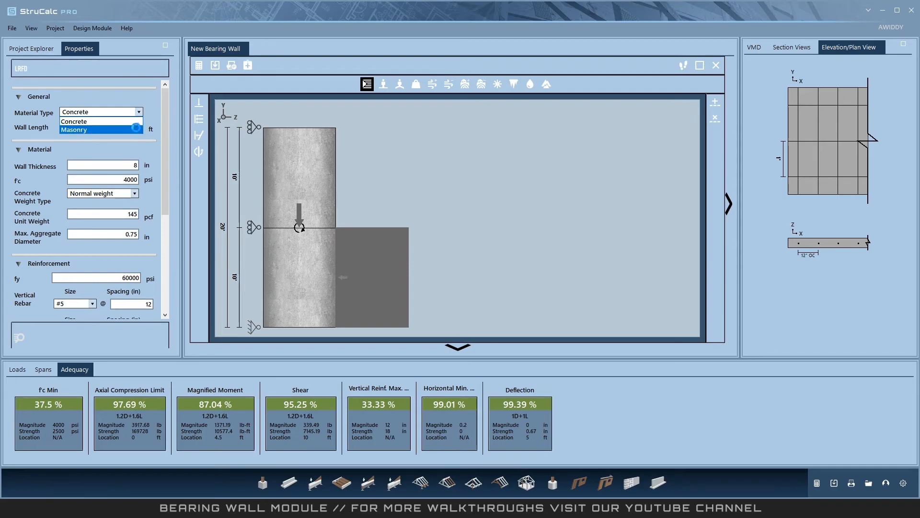
Set Material Type to Masonry, giving 8 in grouted block, f'm 1500 psi, #4 rebar at 16 in.
{"action": "left_click", "coordinate": [74, 129]}
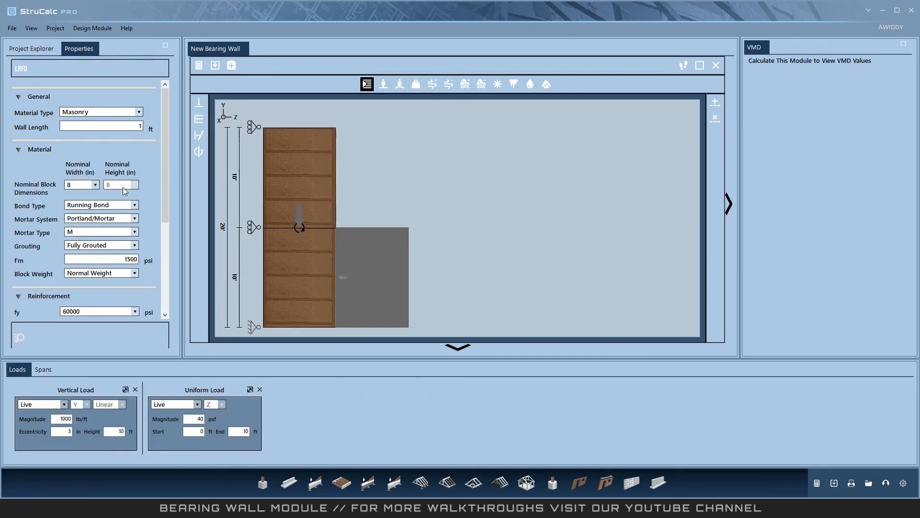
{"action": "left_click", "coordinate": [18, 151]}
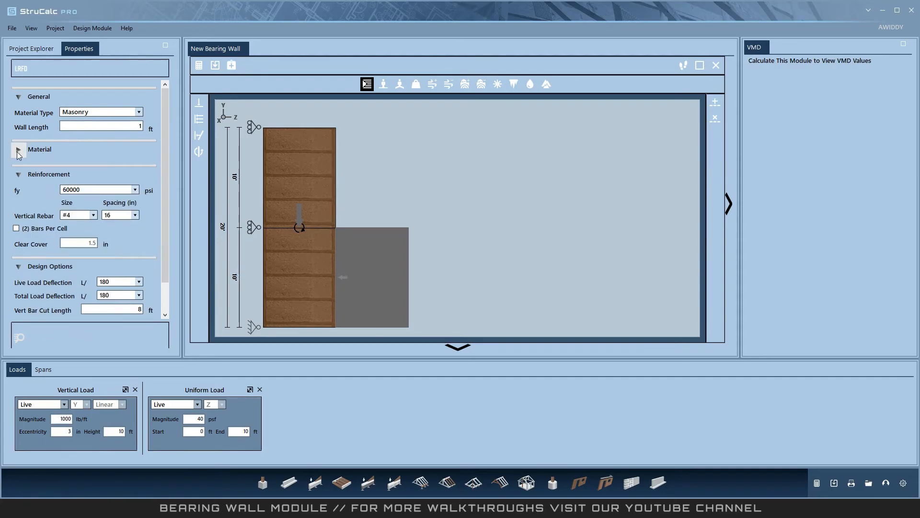
{"action": "left_click", "coordinate": [18, 150]}
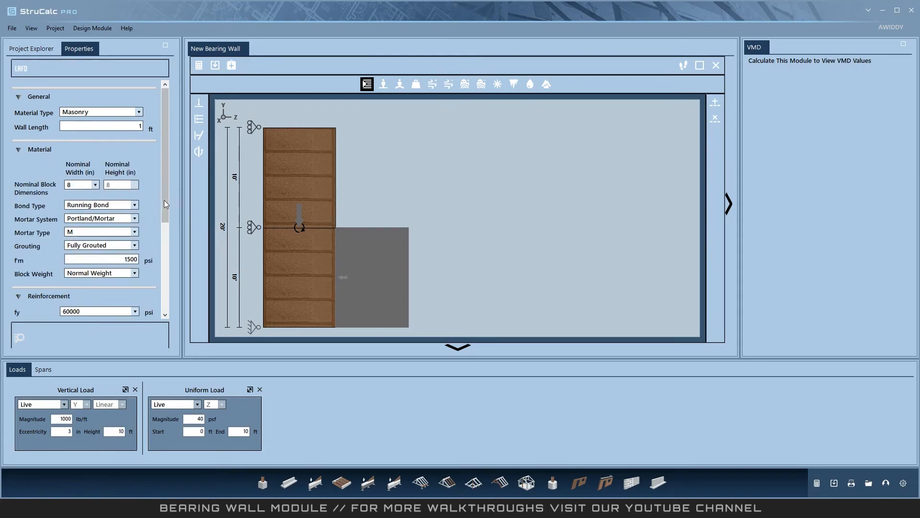
{"action": "scroll", "scroll_direction": "down", "scroll_amount": 3}
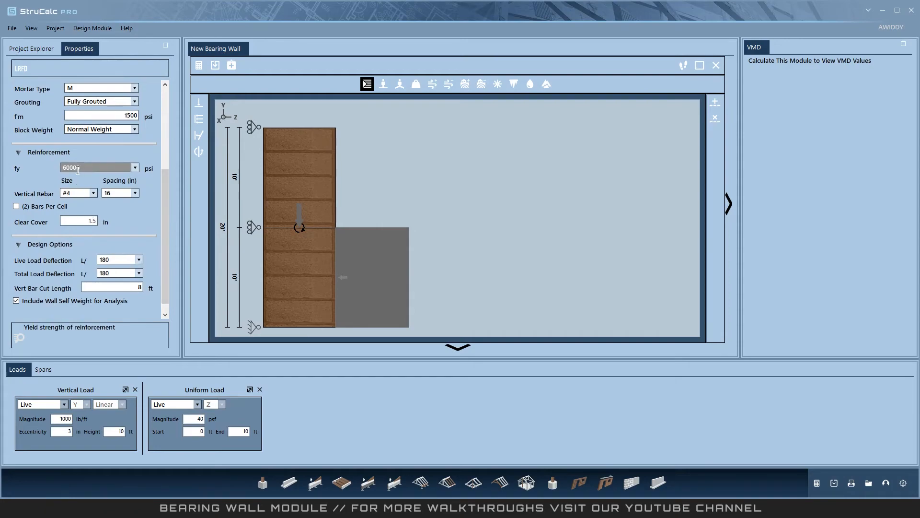